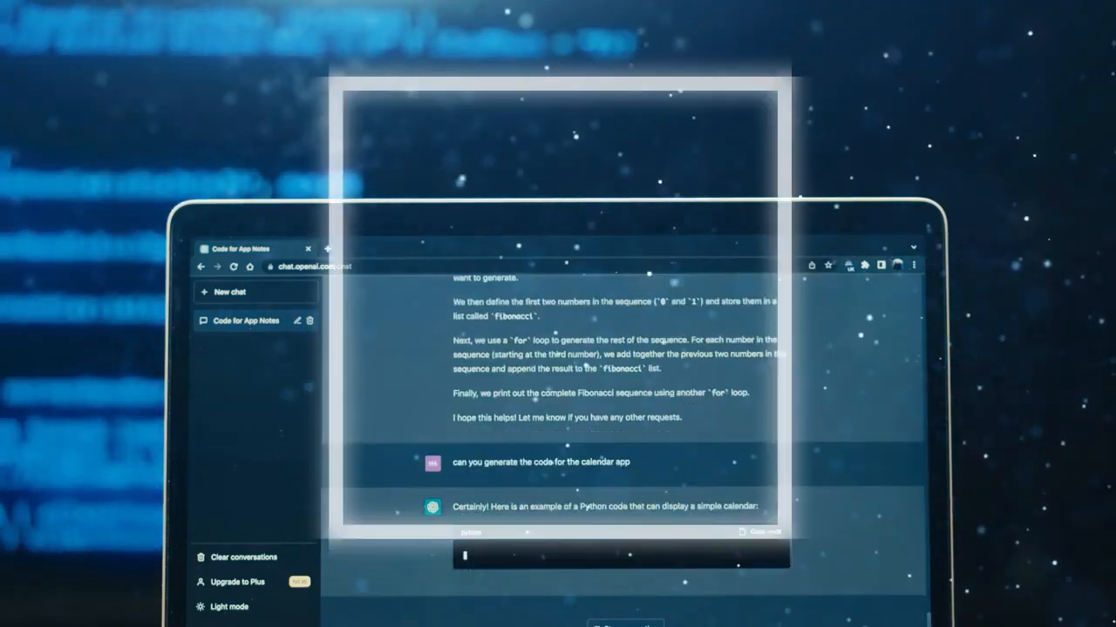
scroll(down, 3)
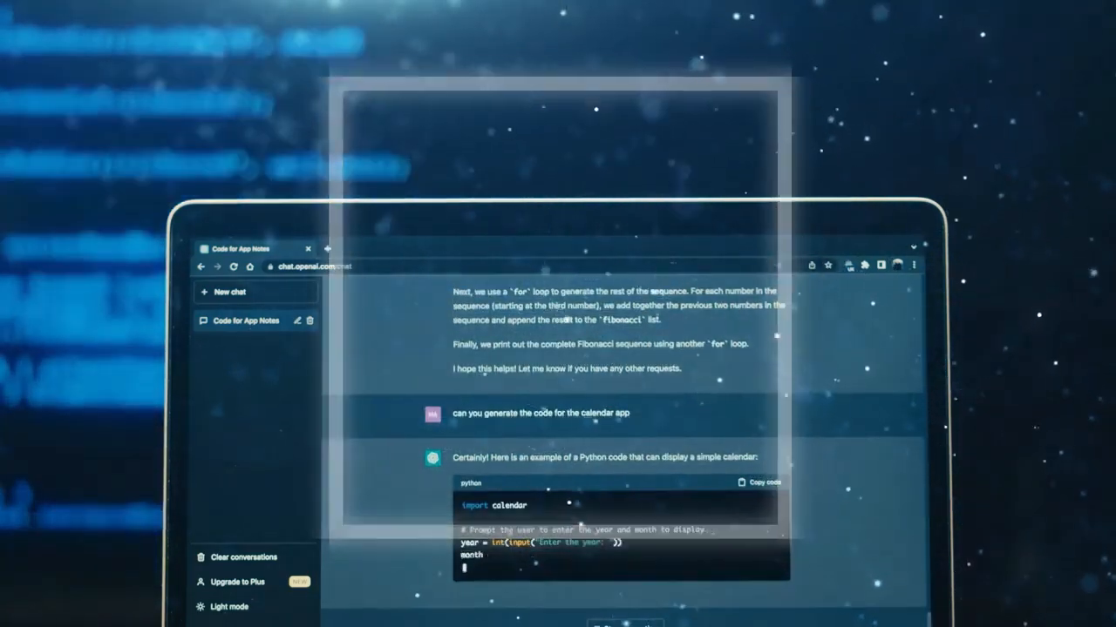